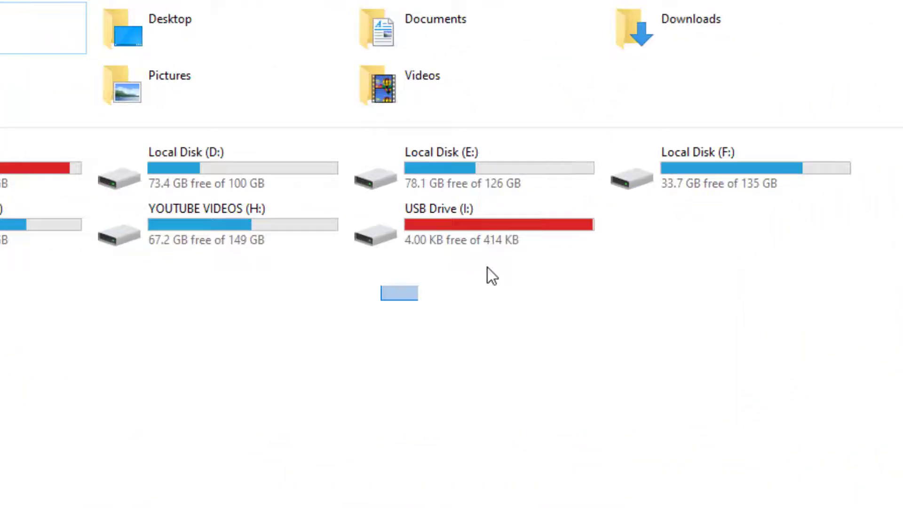
Step: Select USB Drive (I:) in This PC to check its 414 KB capacity
click(437, 225)
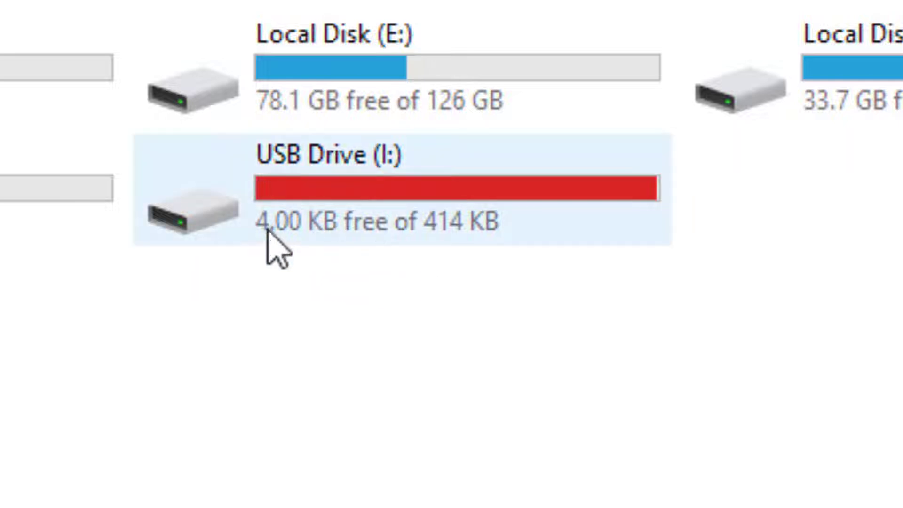
mouse_move(216, 264)
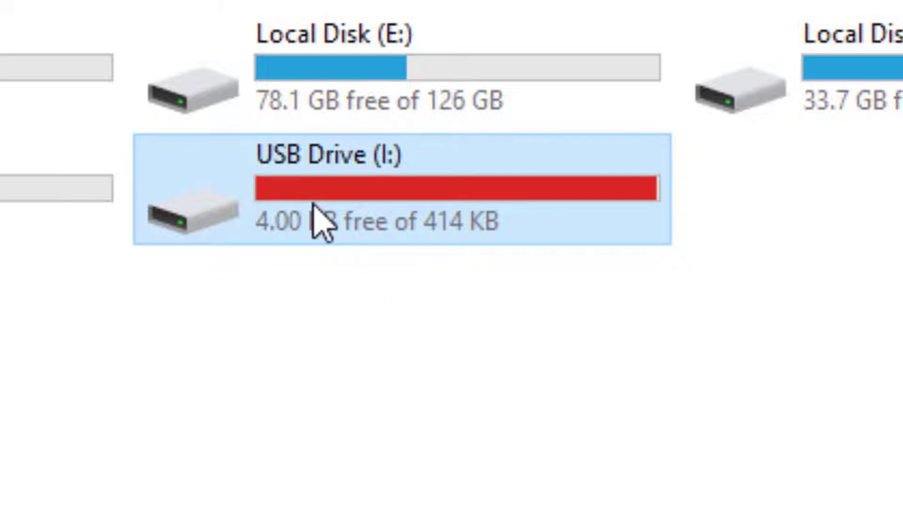
mouse_move(487, 257)
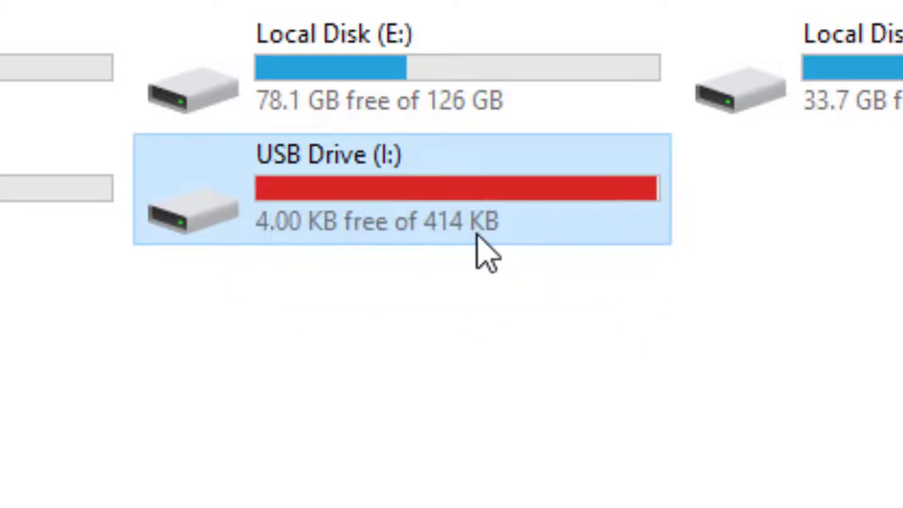
mouse_move(222, 334)
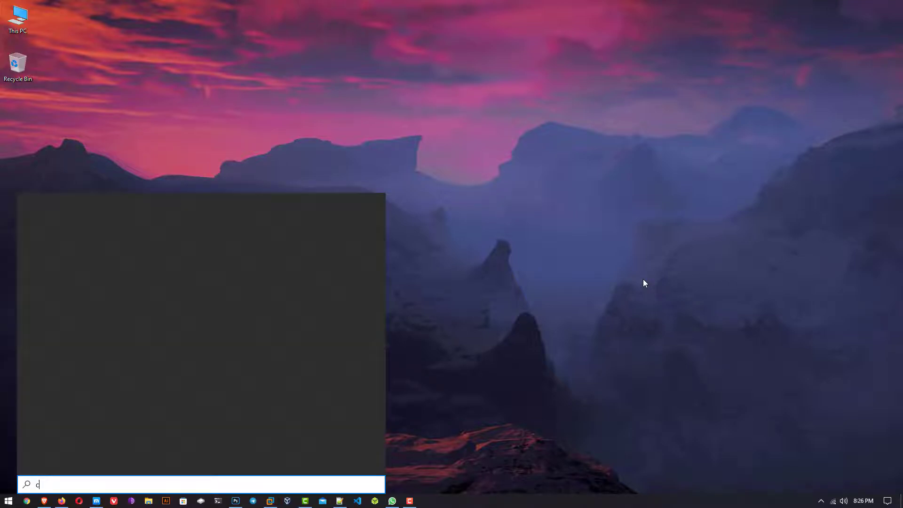
Step: Search for cmd and launch Command Prompt as administrator
text(cmd)
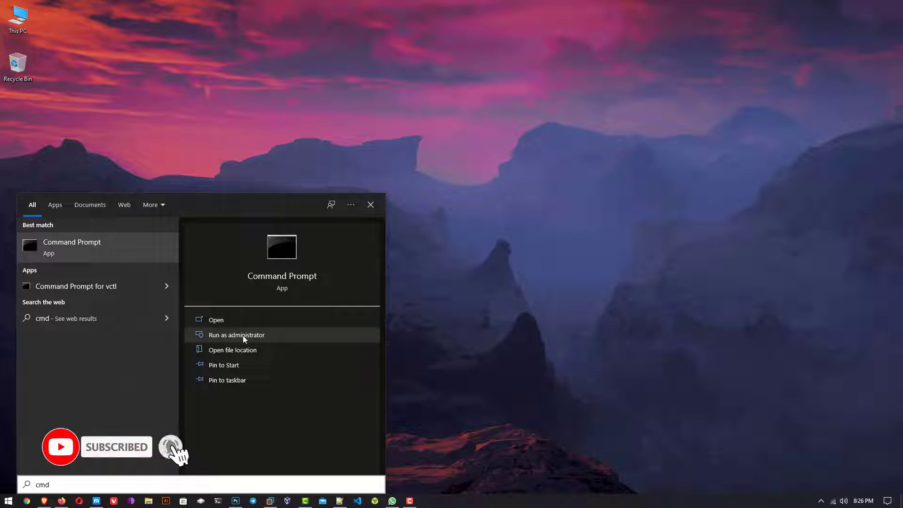
click(236, 334)
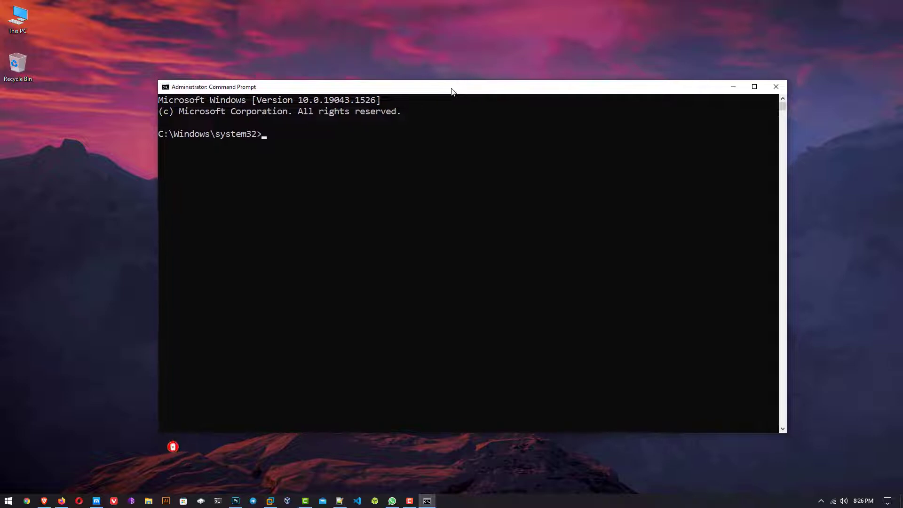
Step: Start diskpart and list disks, showing 465 GB, 298 GB and 29 GB drives
text(diskpart)
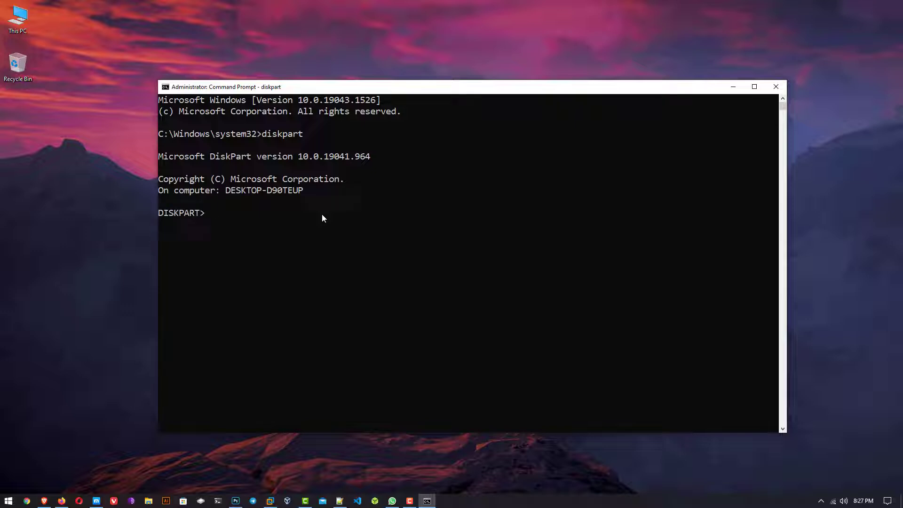
text(lis)
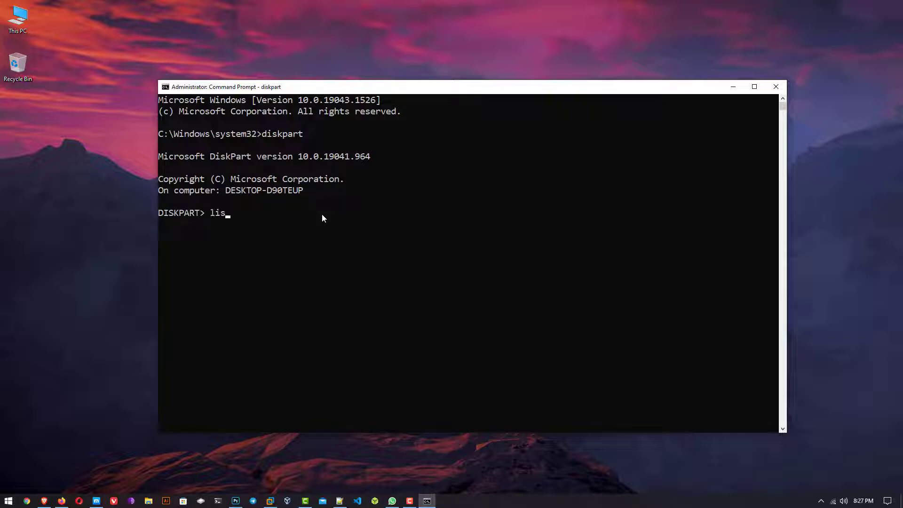
text(t disk)
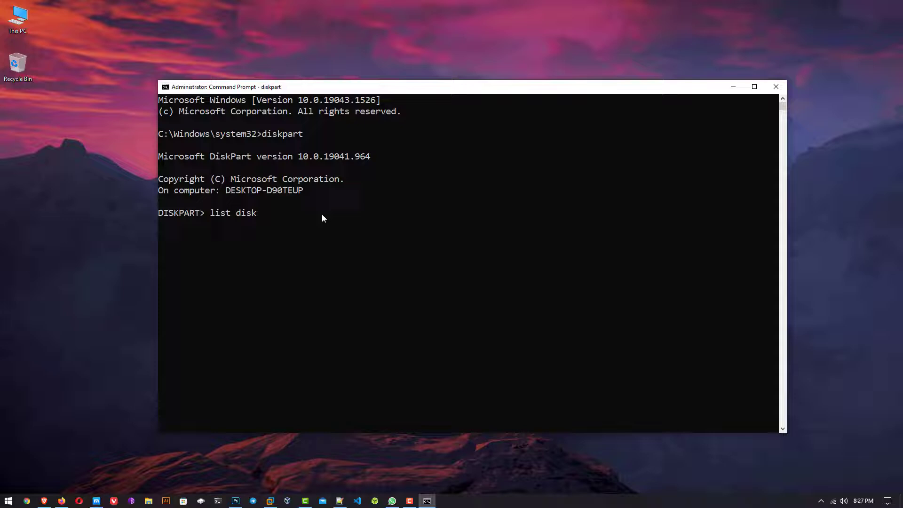
key(Return)
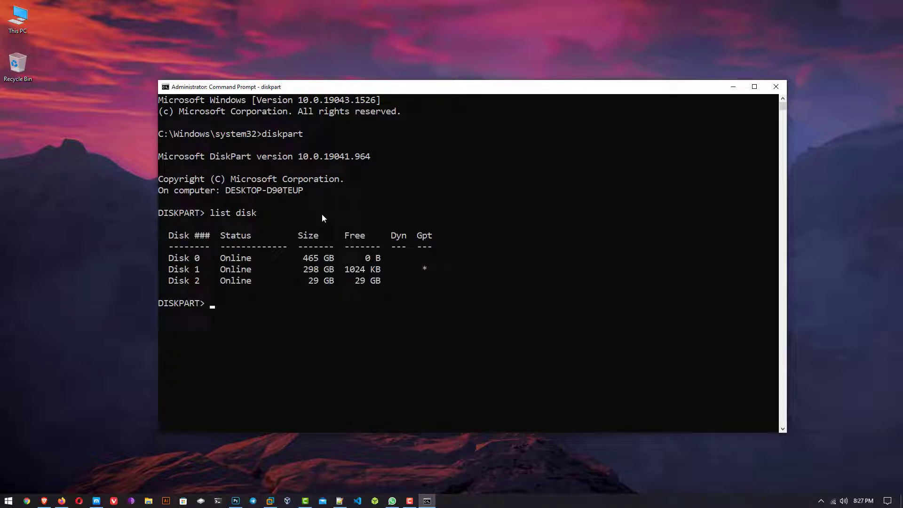
mouse_move(305, 284)
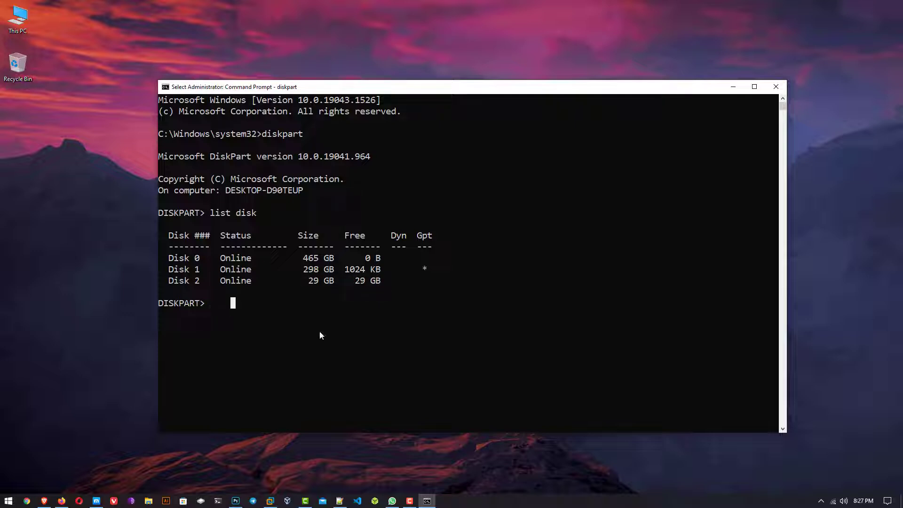
Step: Select disk 2 as the target disk with select disk 2
text(se)
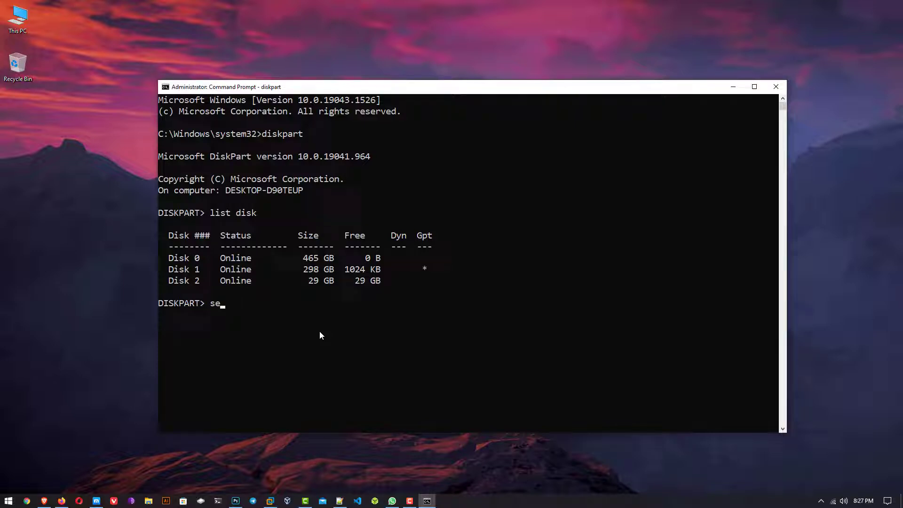
text(lect disk)
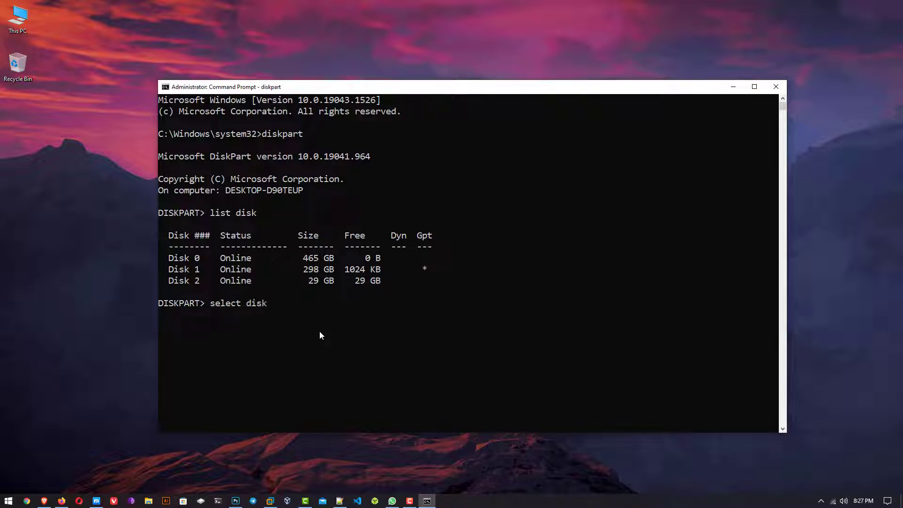
text(2)
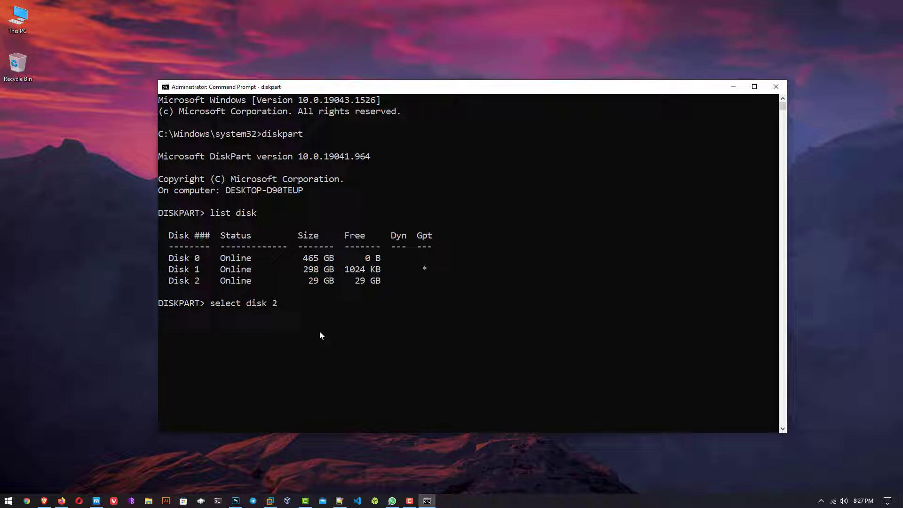
key(Return)
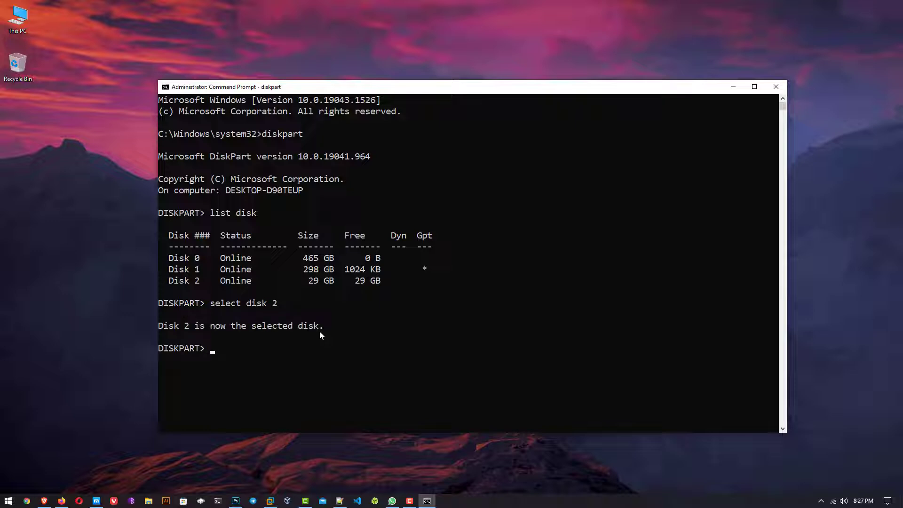
Step: Run clean on disk 2, retrying after the access-denied error until it succeeds
text(clea)
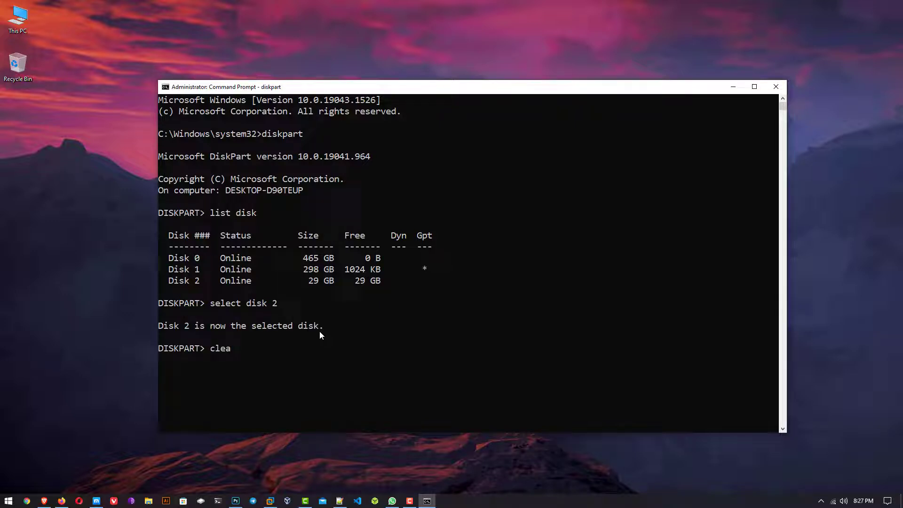
key(Return)
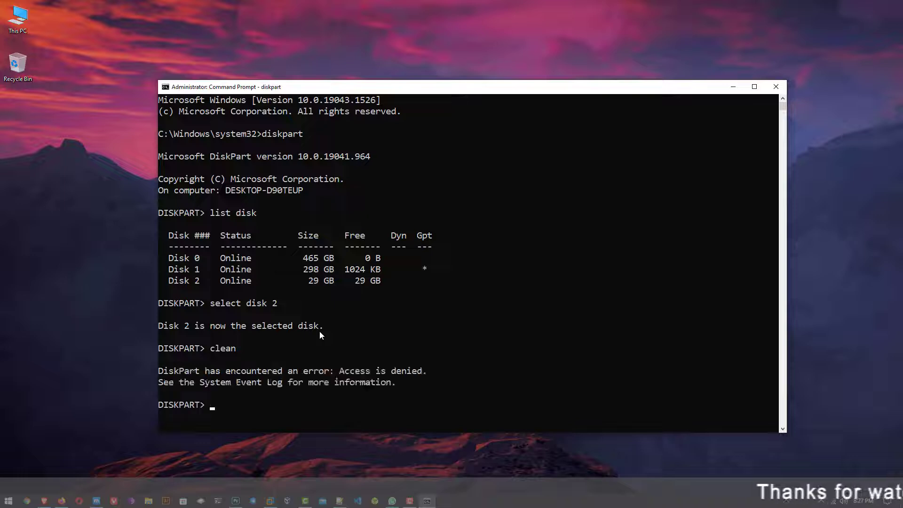
text(clean)
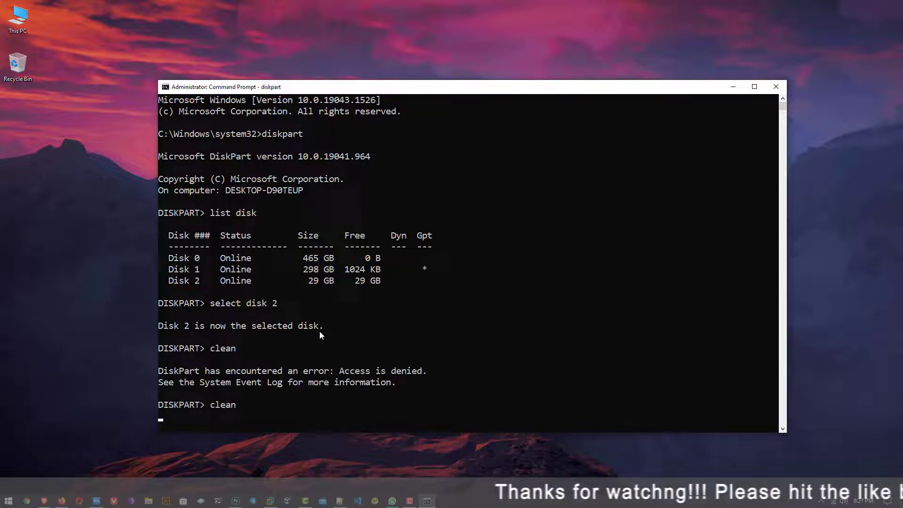
key(Return)
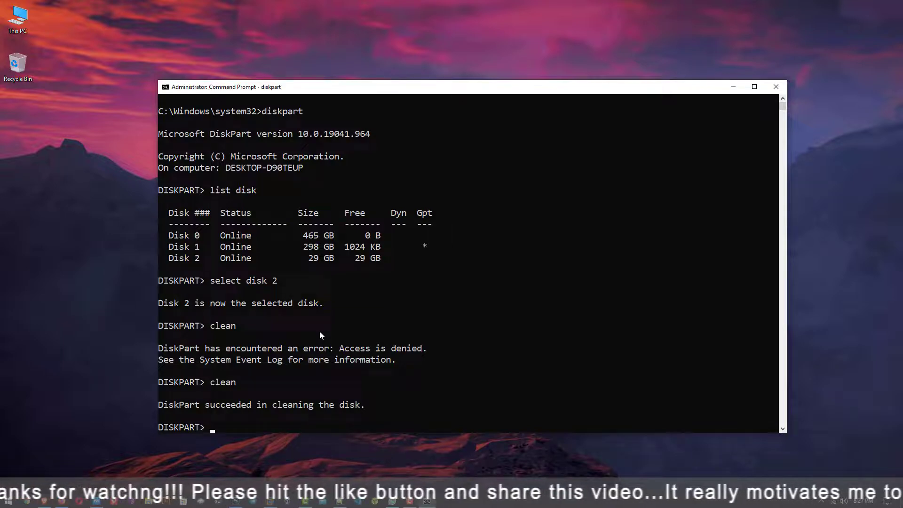
text(create)
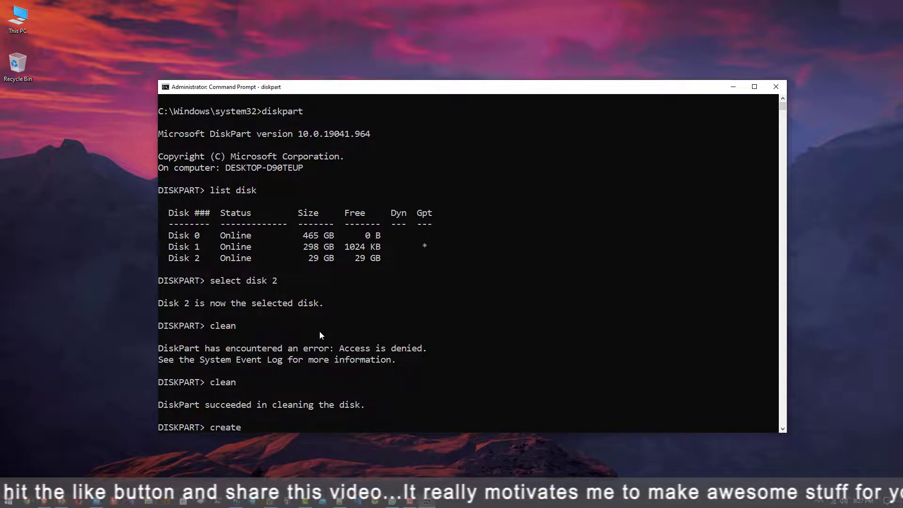
Step: Create a primary partition on disk 2 and mark it active
text(partition)
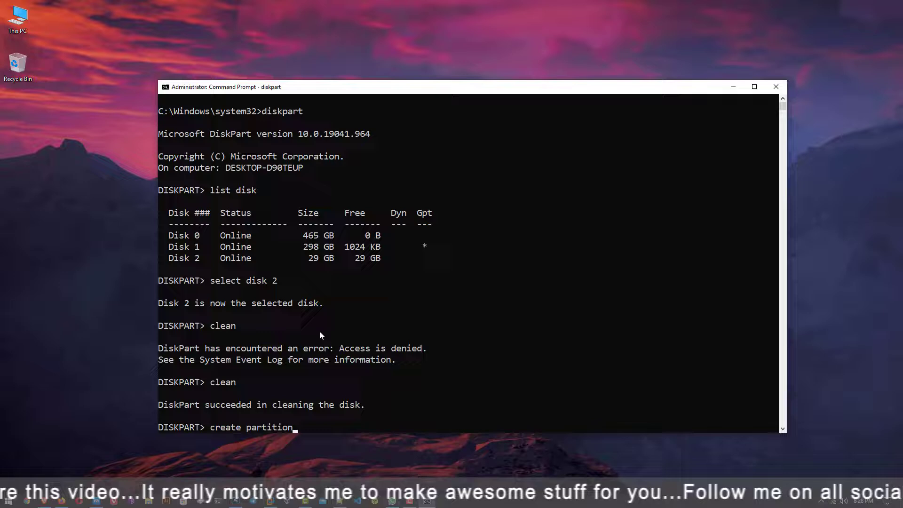
text(primary)
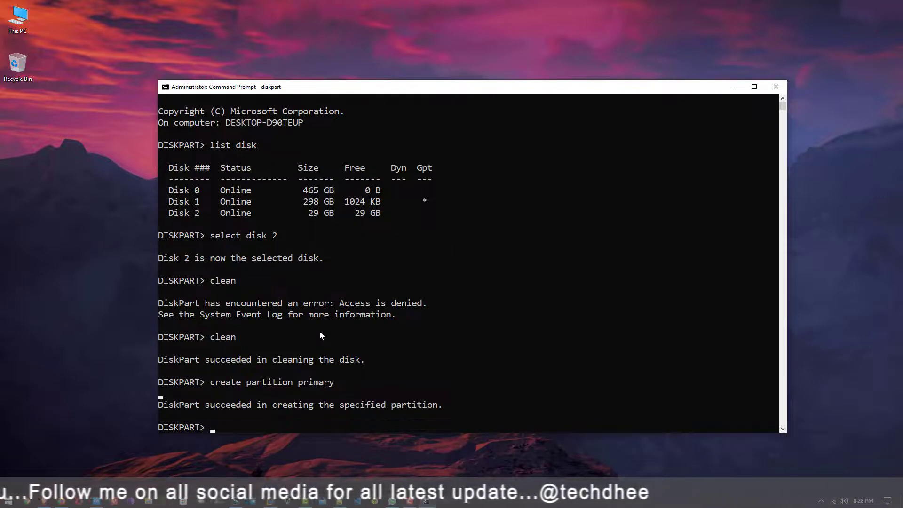
text(active)
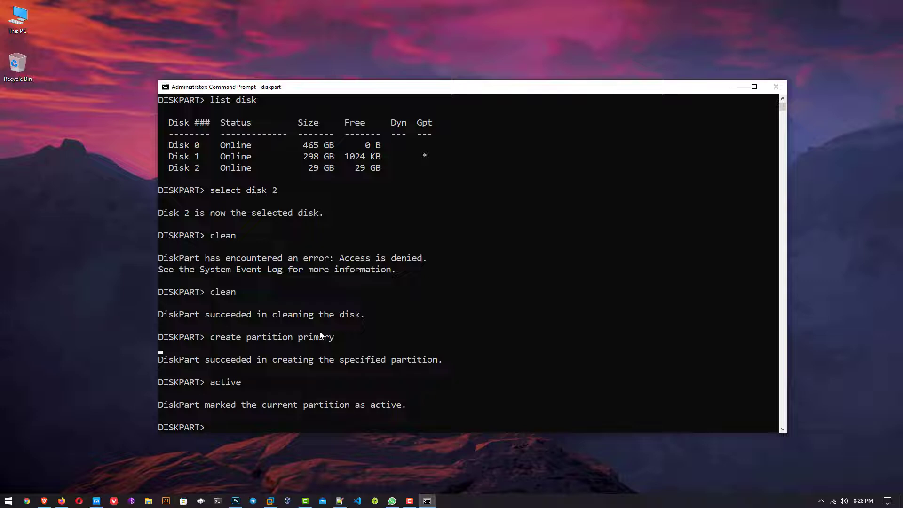
Step: Quick-format the partition as NTFS and assign it a drive letter
text(format)
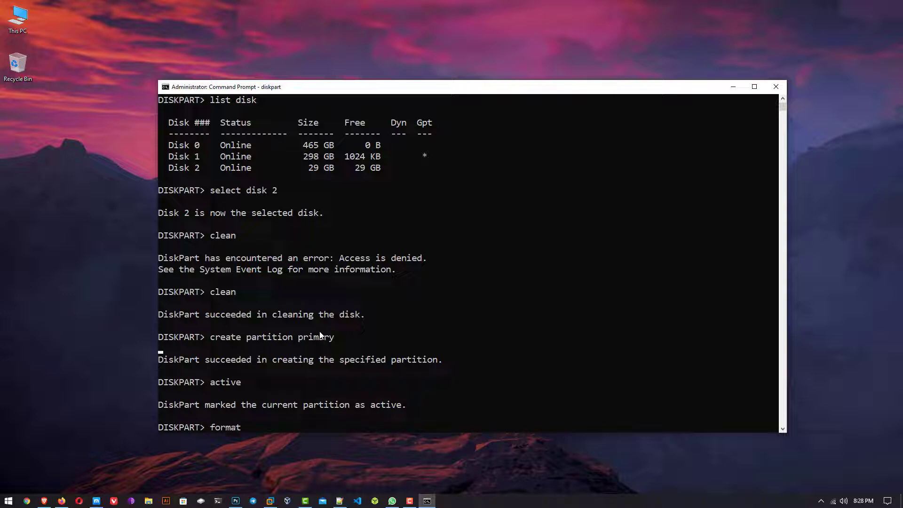
text(fs=nt)
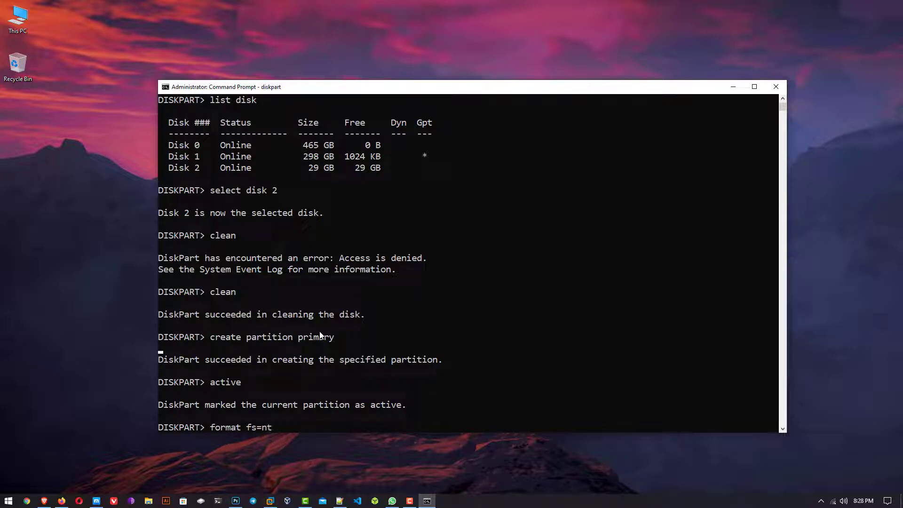
text(fs quick)
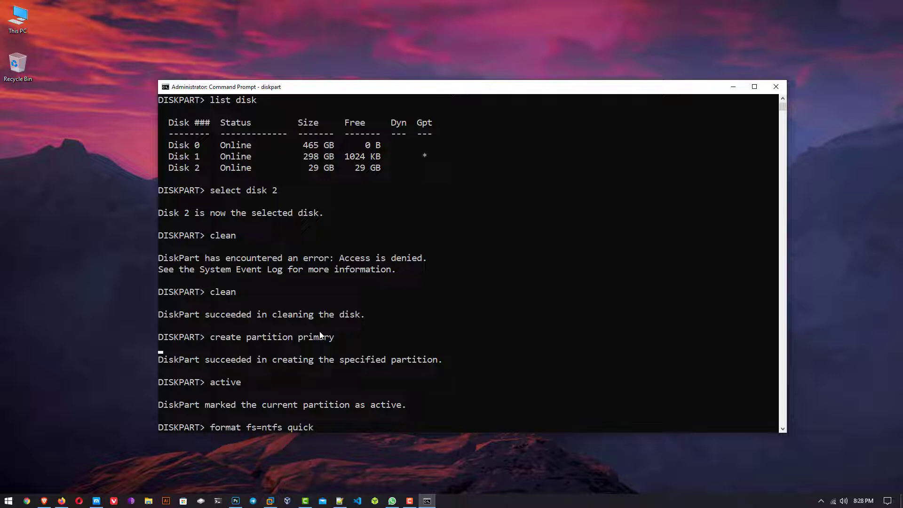
key(Return)
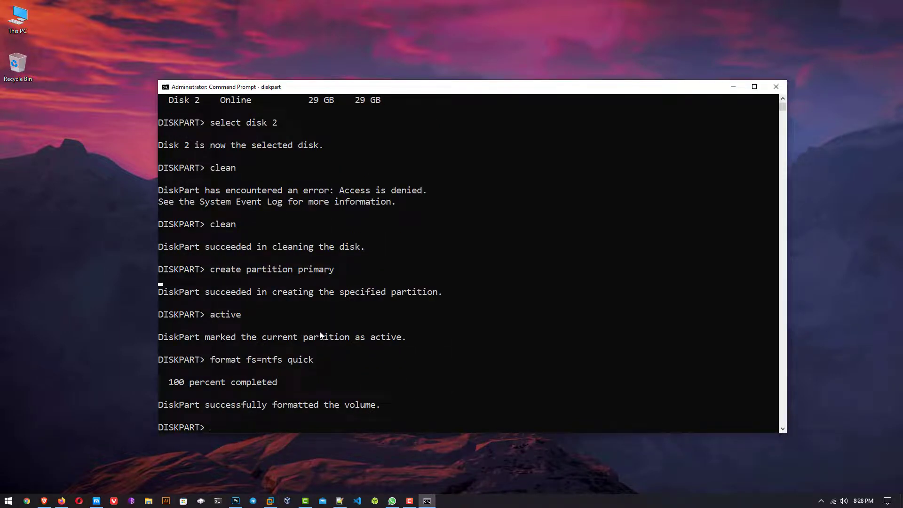
text(assign)
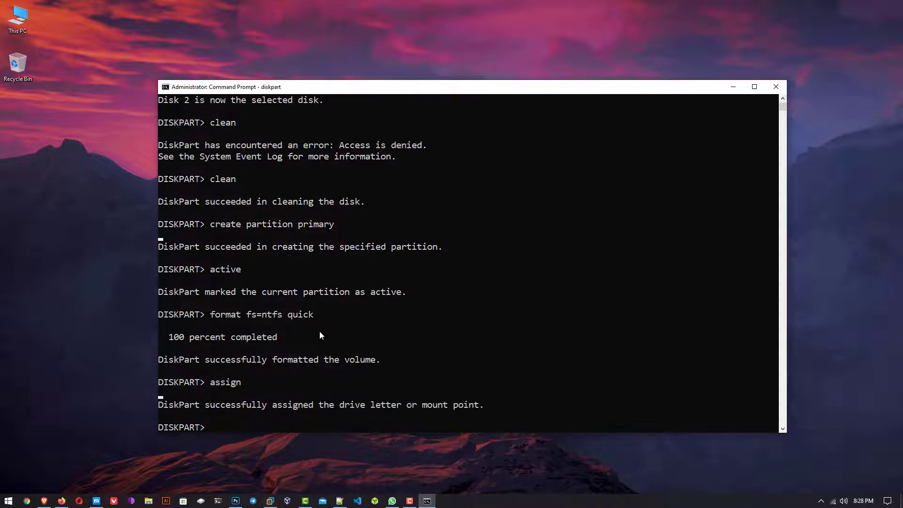
mouse_move(357, 410)
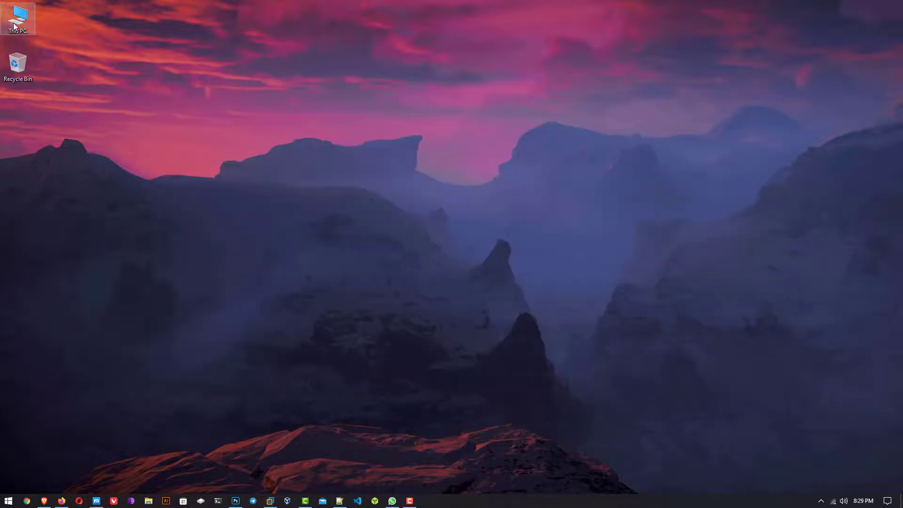
double_click(18, 18)
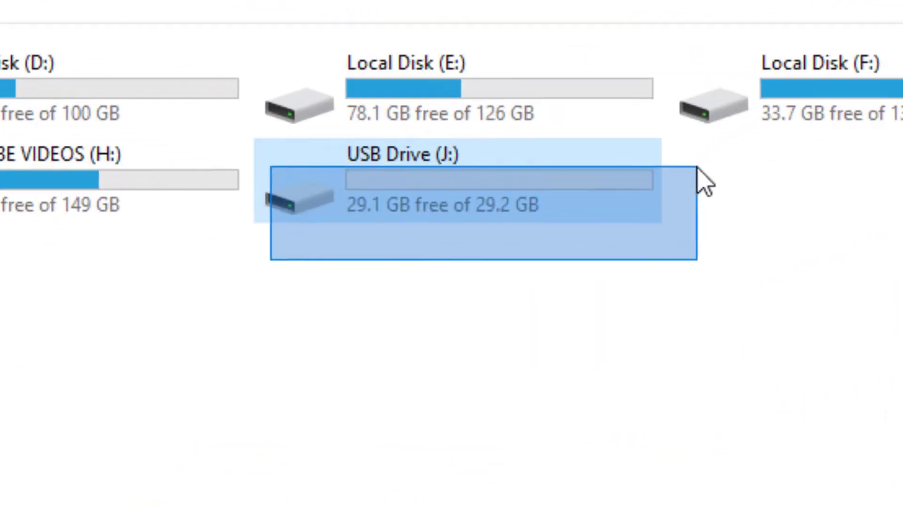
mouse_move(614, 233)
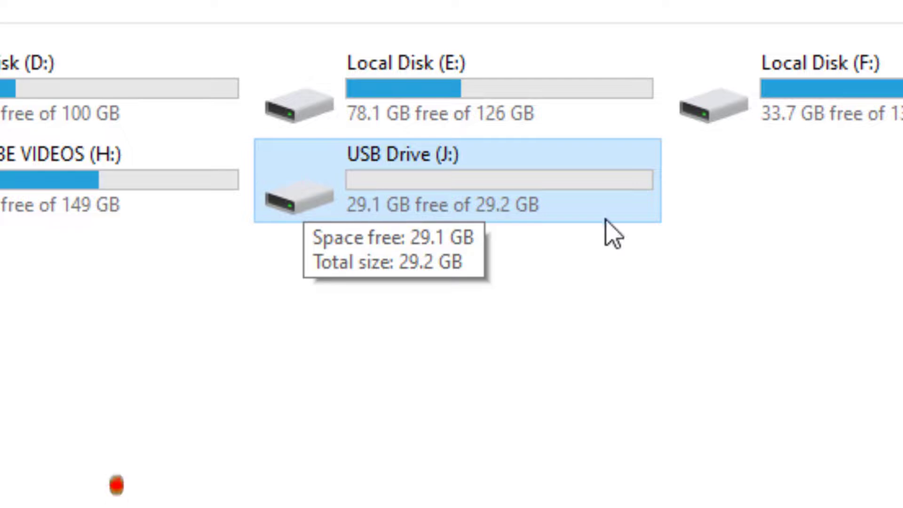
double_click(403, 179)
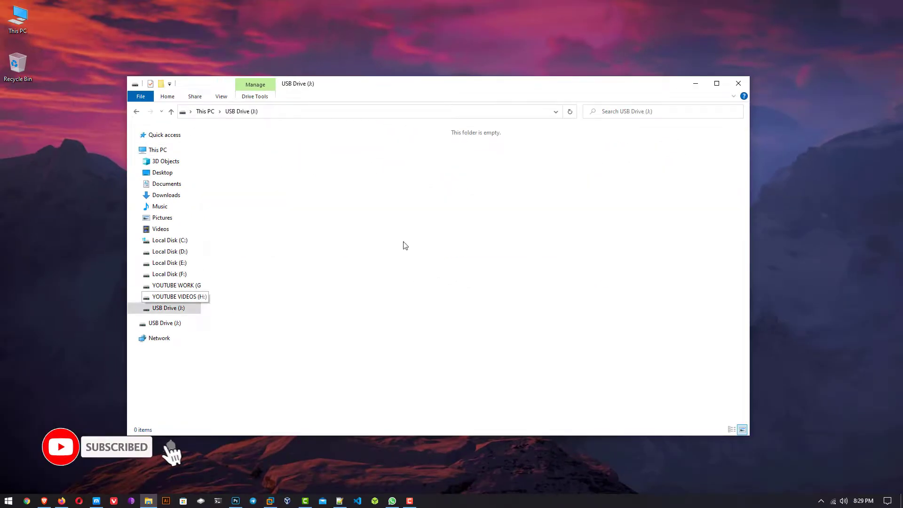
click(158, 149)
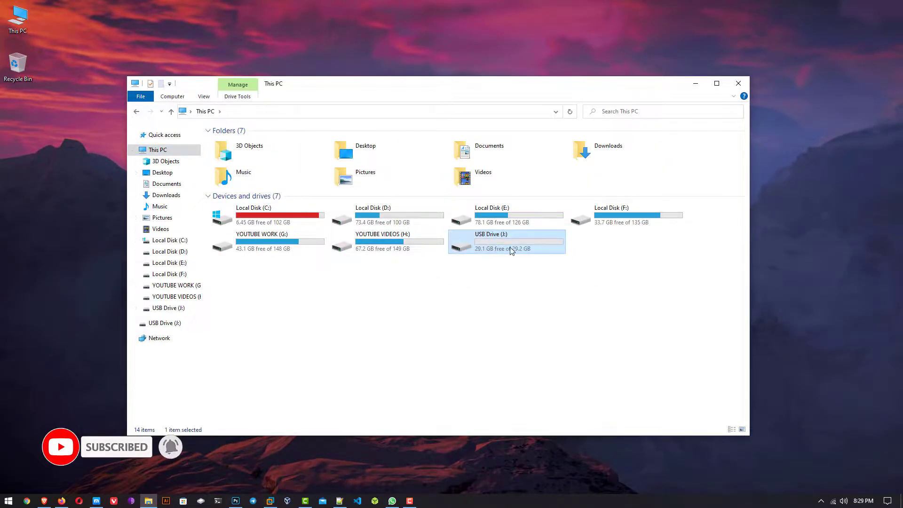
mouse_move(557, 252)
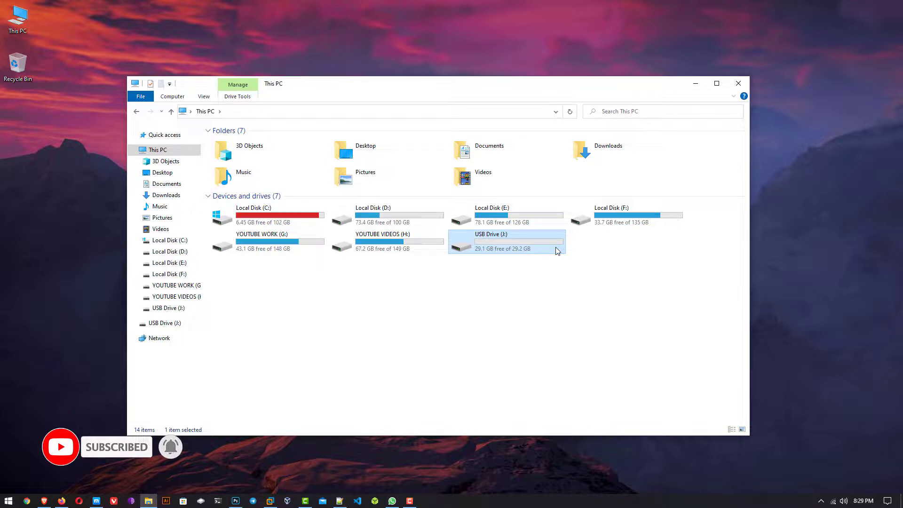
click(738, 83)
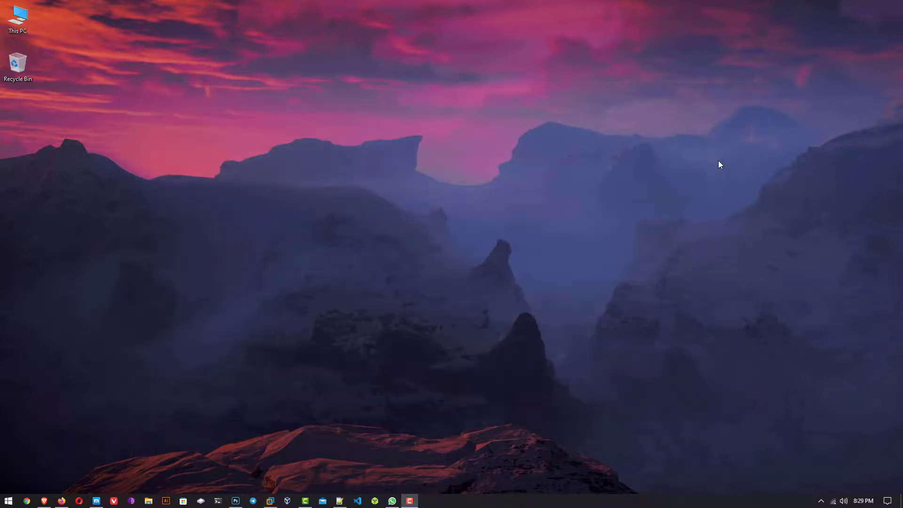